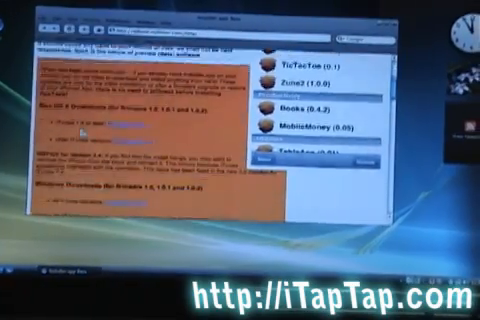
Select firmware 1.1.1 and start downloading the matching iPhone firmware file
{"action": "scroll", "scroll_direction": "down", "scroll_amount": 3}
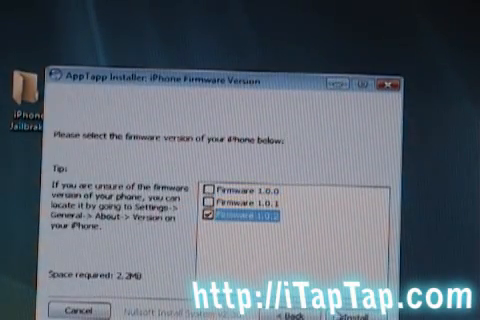
{"action": "left_click", "coordinate": [430, 312]}
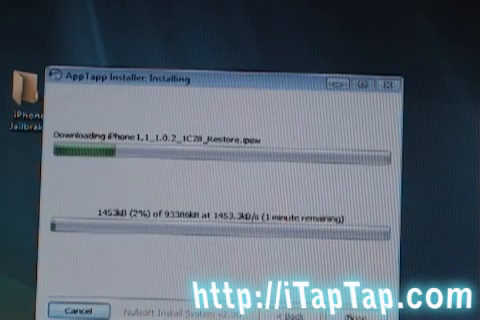